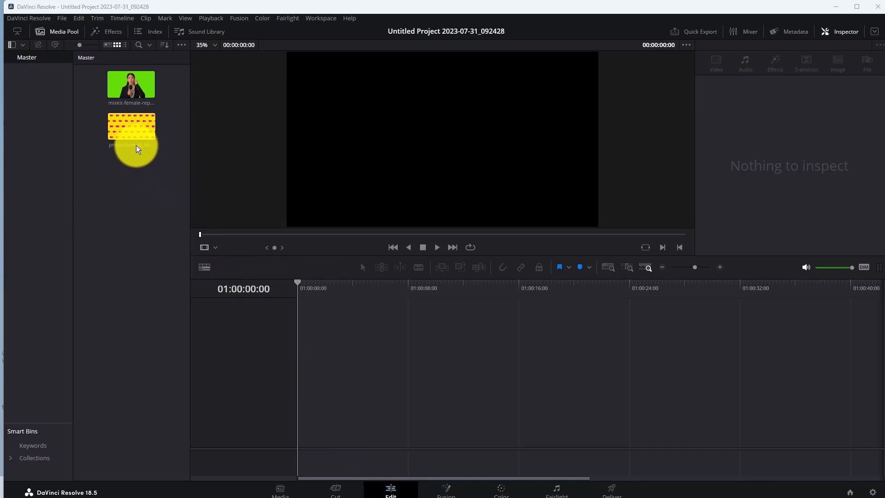
# Drop the yellow arrow-pattern background clip into the empty timeline, creating Timeline 1.
pyautogui.moveTo(131, 130); pyautogui.dragTo(319, 344)
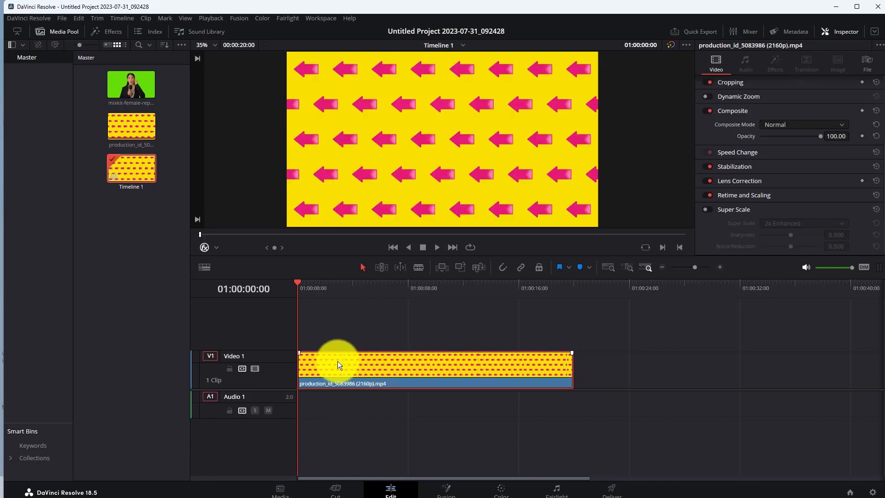
# Add the green-screen reporter clip on Video 2 above the arrow background.
pyautogui.click(131, 85)
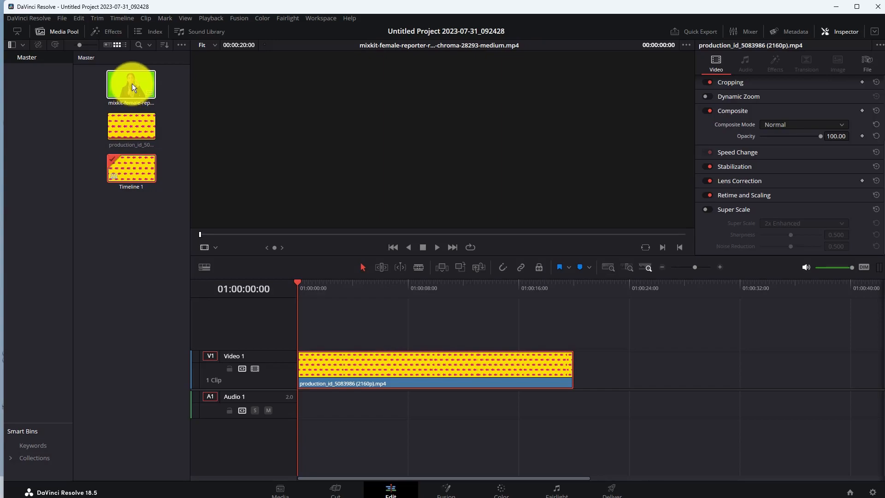
pyautogui.moveTo(131, 84); pyautogui.dragTo(316, 328)
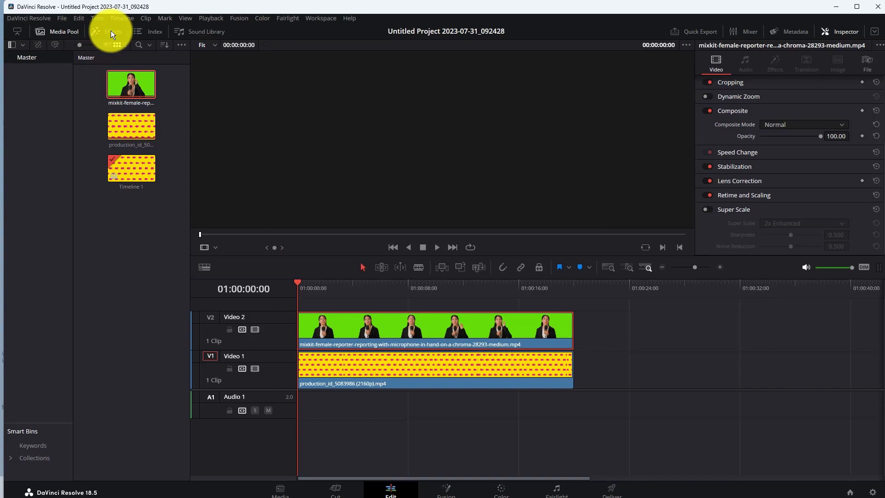
# Search the Open FX effects library for '3d keyer' to locate the 3D Keyer effect.
pyautogui.click(109, 32)
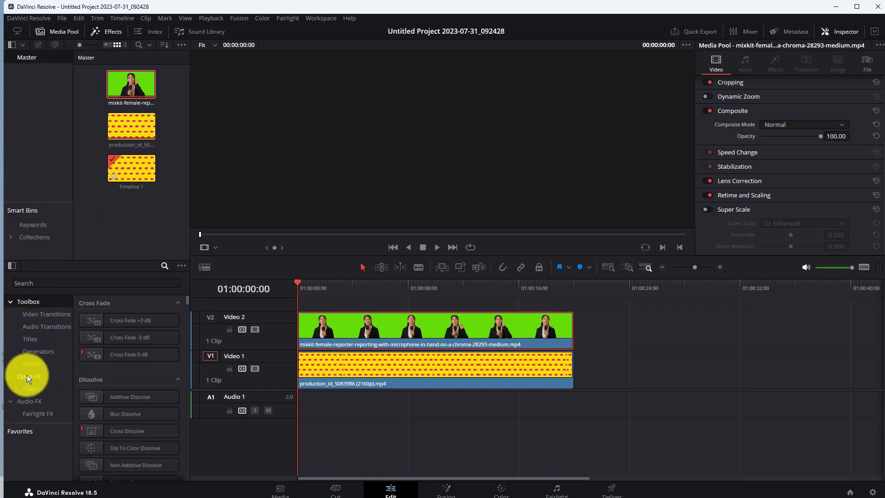
pyautogui.click(27, 376)
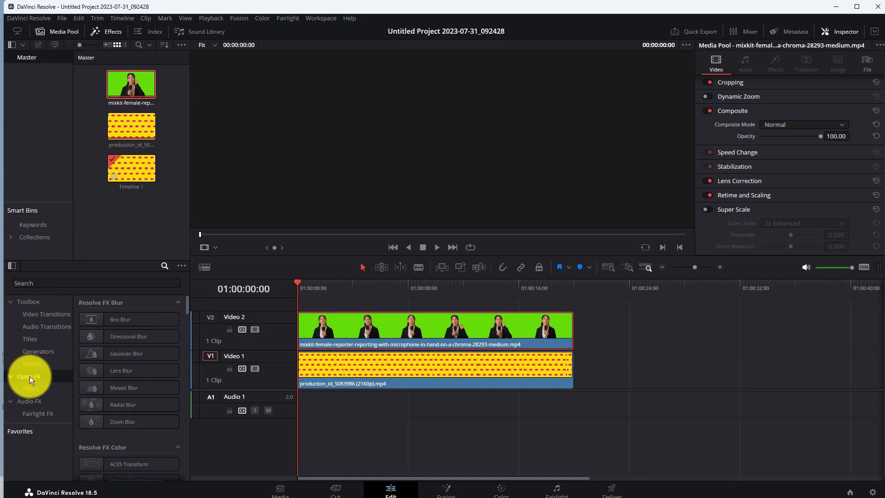
pyautogui.click(92, 283)
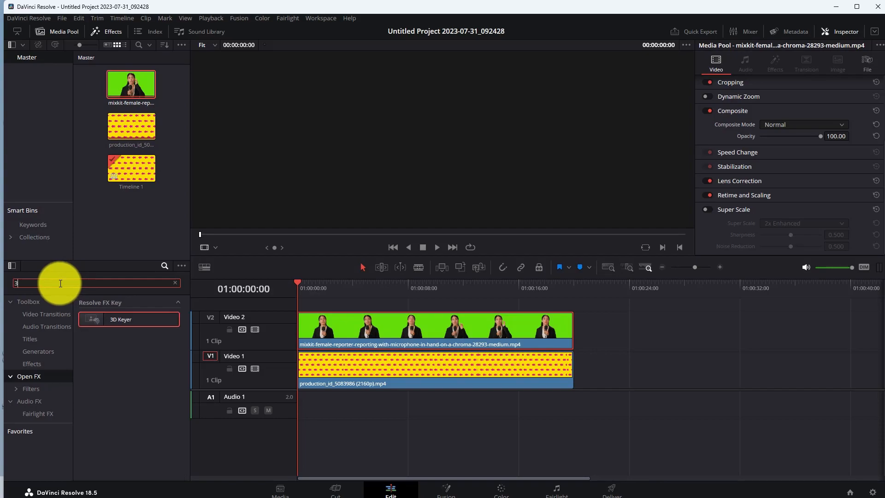
pyautogui.write('3d keyer')
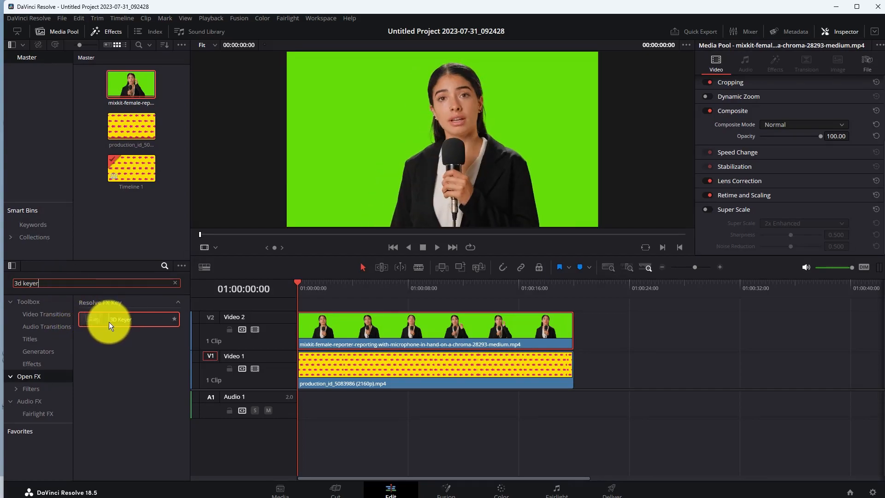
# Apply the 3D Keyer effect onto the reporter clip on Video 2.
pyautogui.moveTo(109, 322); pyautogui.dragTo(170, 325)
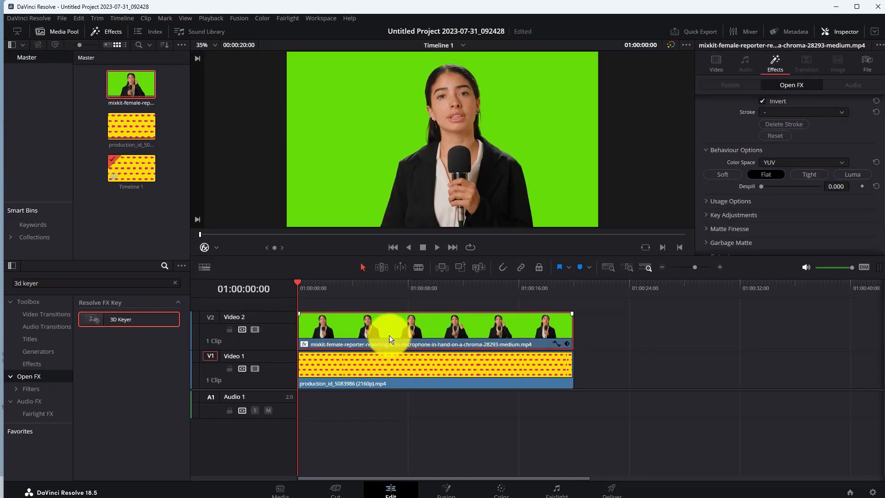
pyautogui.moveTo(371, 319)
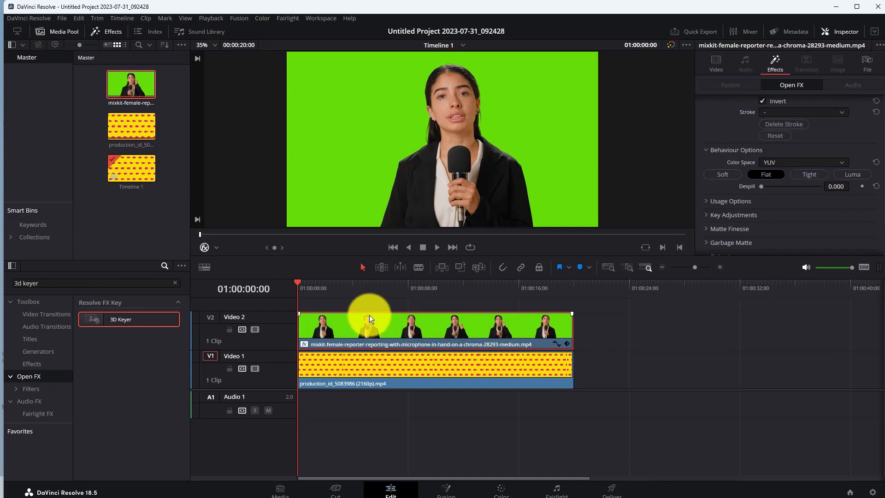
pyautogui.moveTo(214, 250)
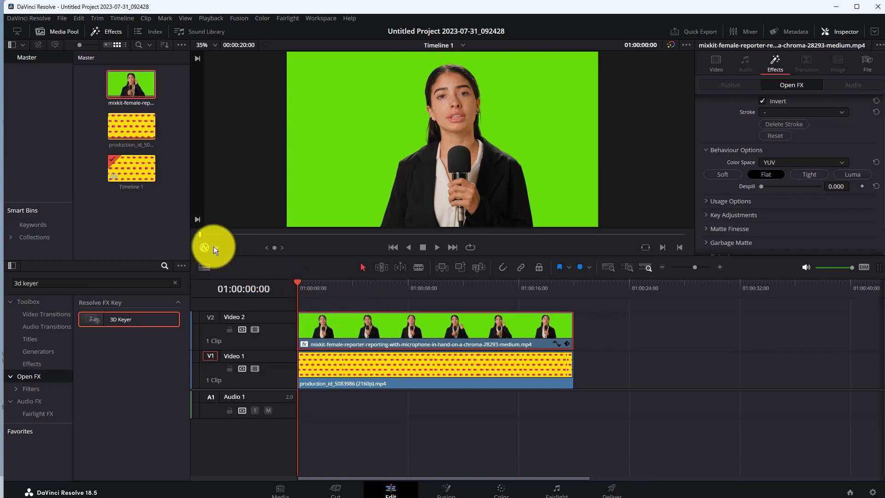
# Enable the Open FX viewer overlay for keying, then play back the reporter composited over the arrow background.
pyautogui.click(204, 247)
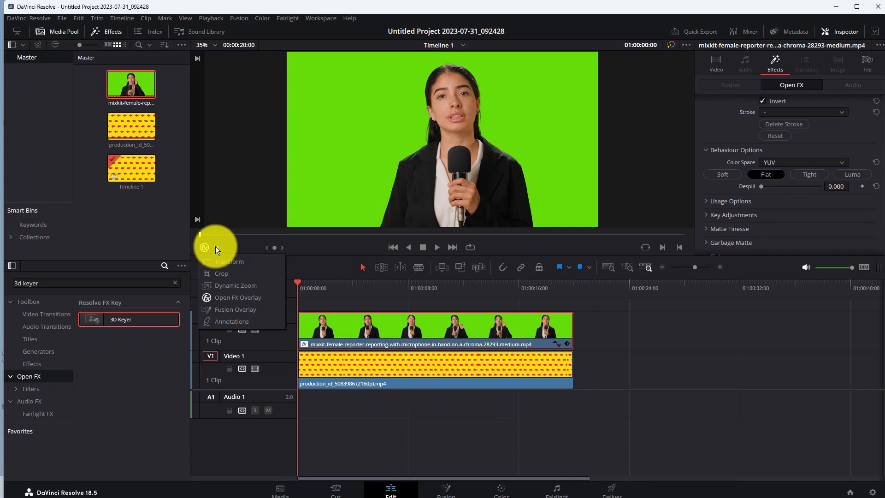
pyautogui.moveTo(234, 297)
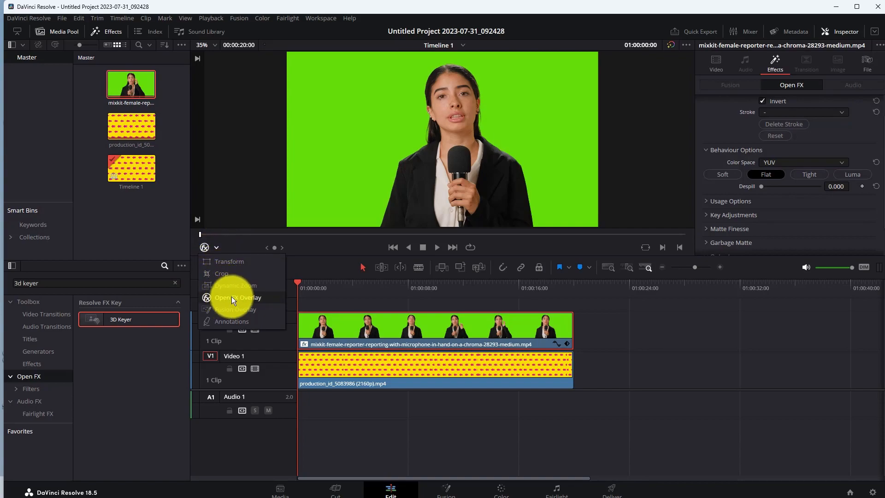
pyautogui.moveTo(235, 299)
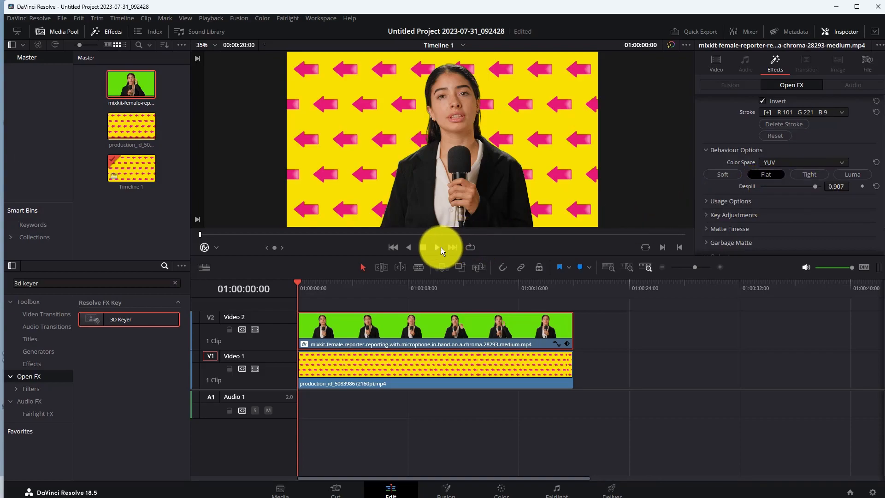
pyautogui.click(438, 247)
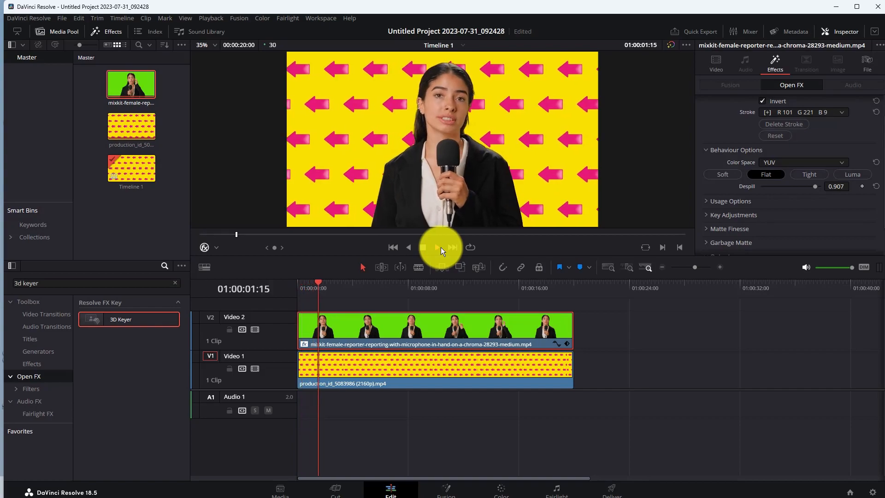
pyautogui.click(422, 247)
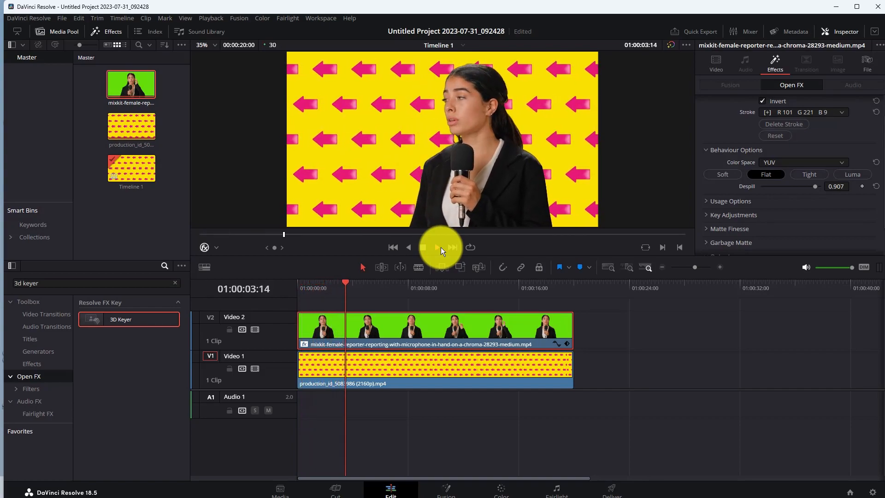